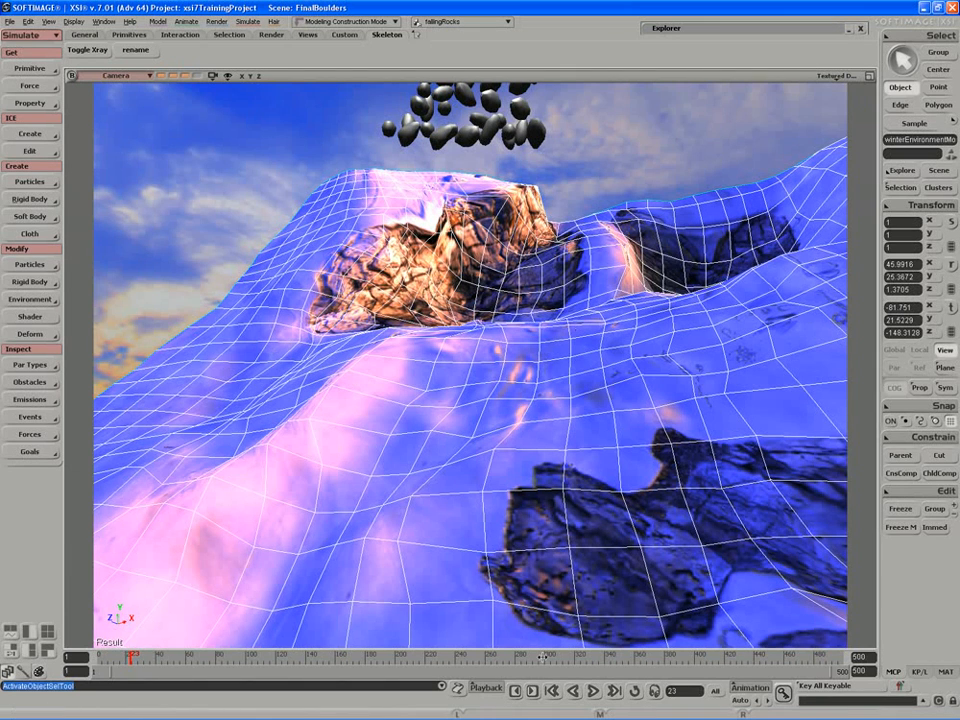
Play back the boulders falling onto the terrain, then rewind with the terrain shaded.
{"action": "left_click", "coordinate": [592, 692]}
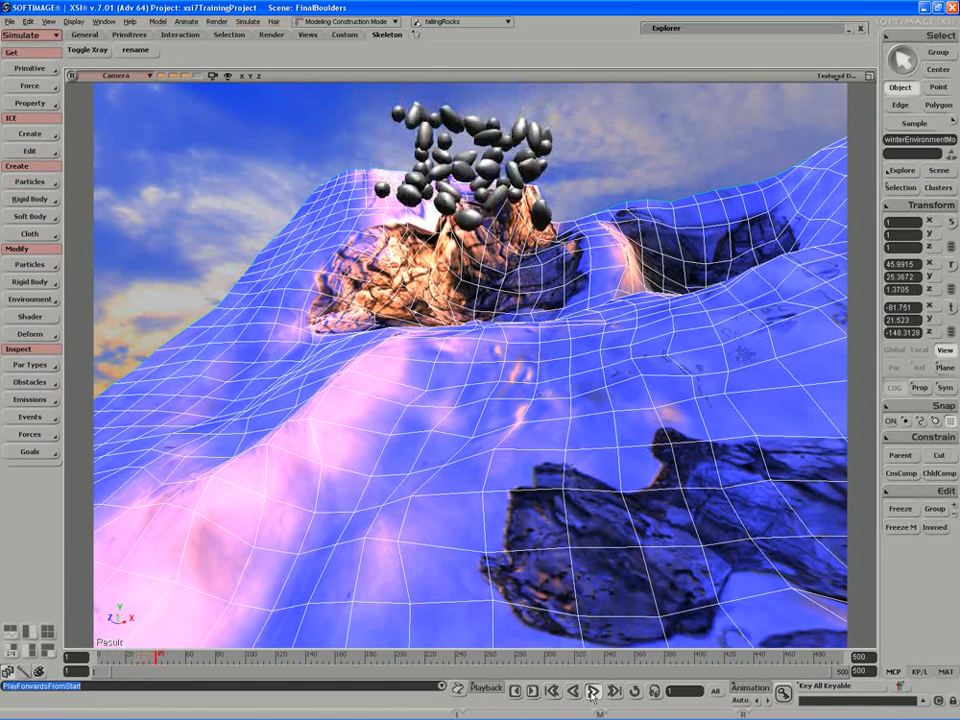
{"action": "left_click", "coordinate": [592, 692]}
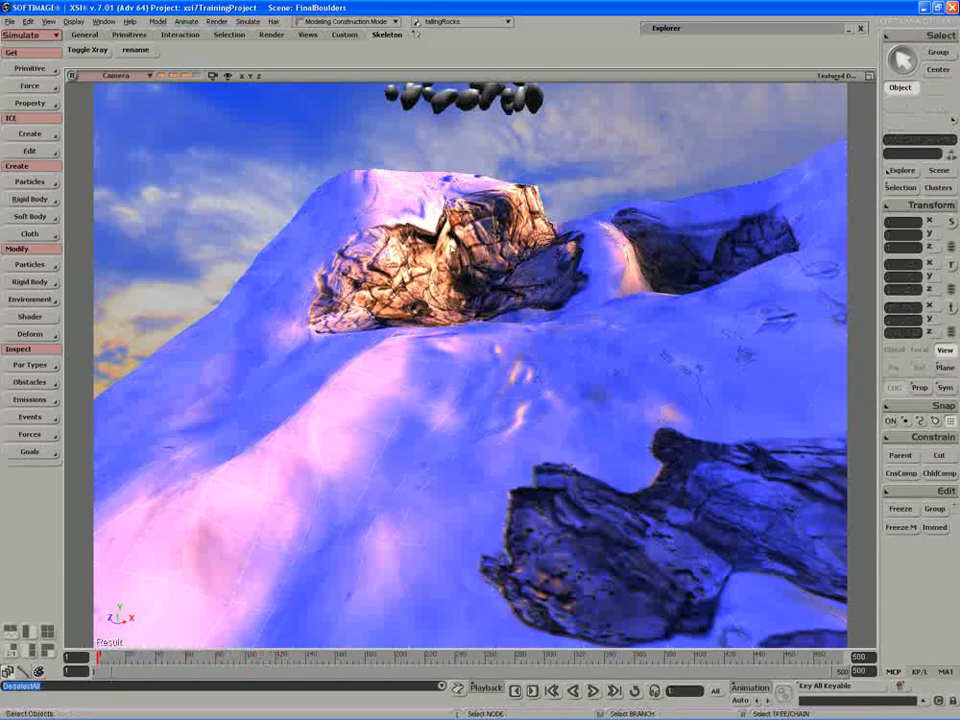
{"action": "left_click", "coordinate": [30, 68]}
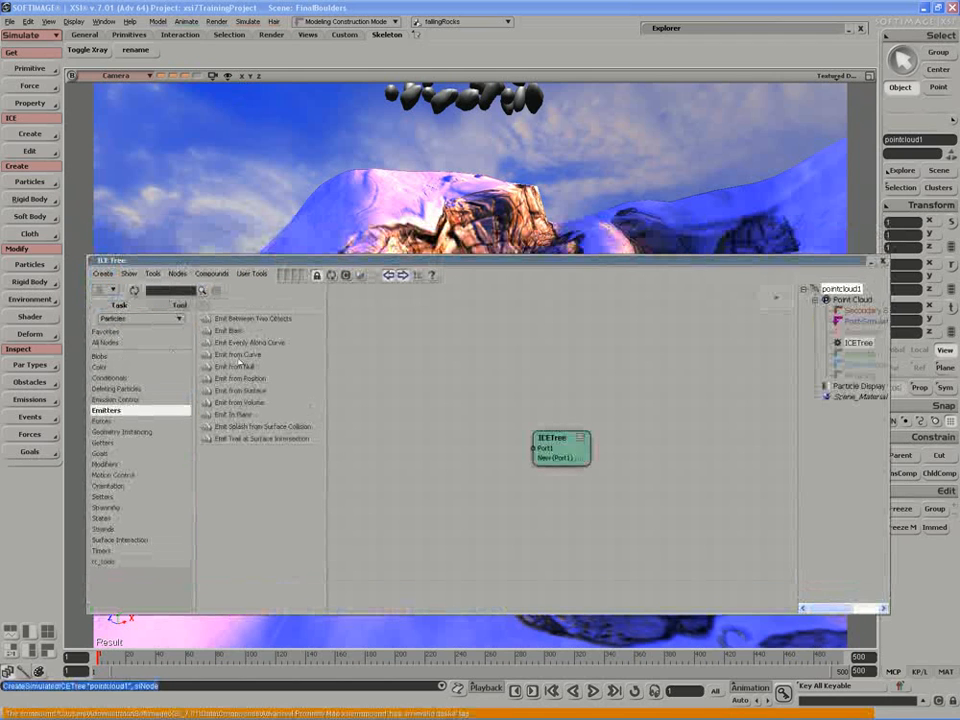
Wire an Emit Splash from Surface Collision node into the point cloud's ICE Tree node.
{"action": "left_click_drag", "start_coordinate": [560, 448], "coordinate": [704, 384]}
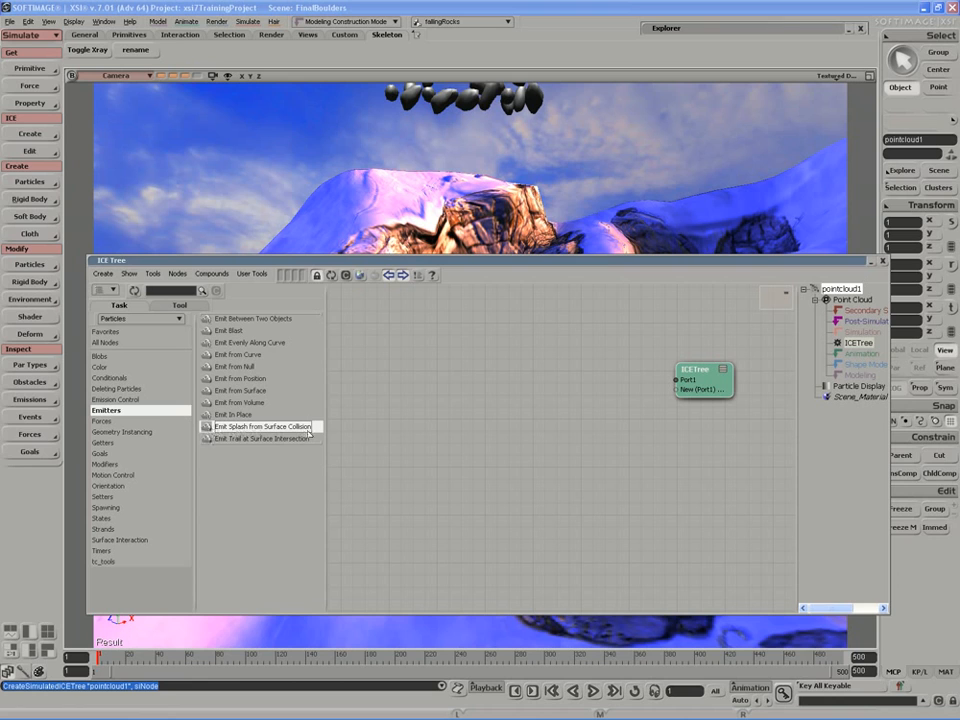
{"action": "left_click_drag", "start_coordinate": [264, 428], "coordinate": [516, 372]}
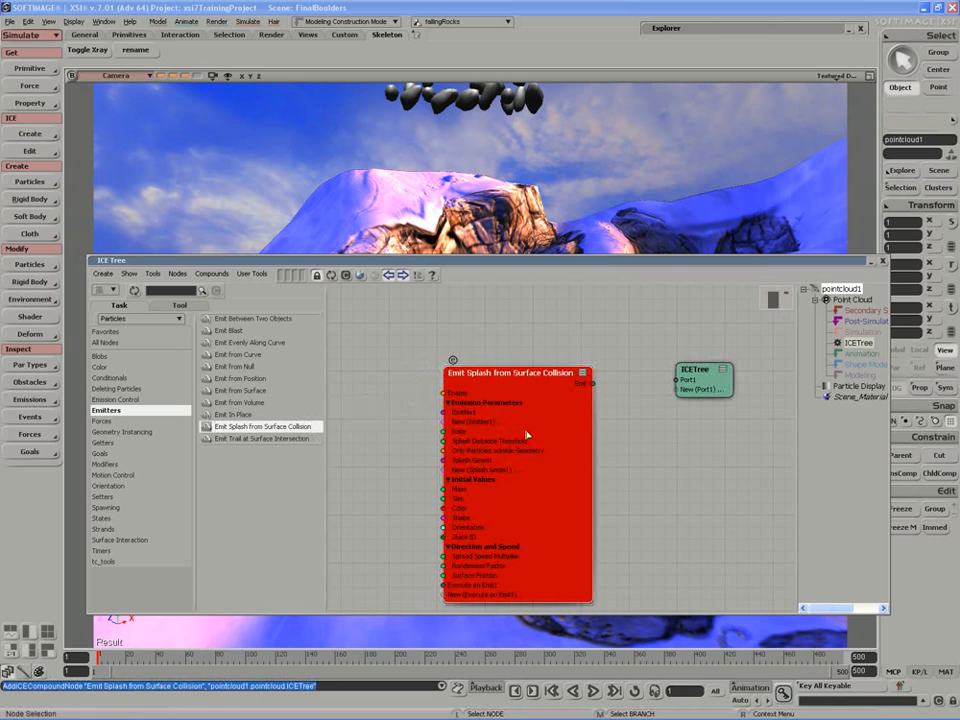
{"action": "left_click_drag", "start_coordinate": [512, 372], "coordinate": [548, 358]}
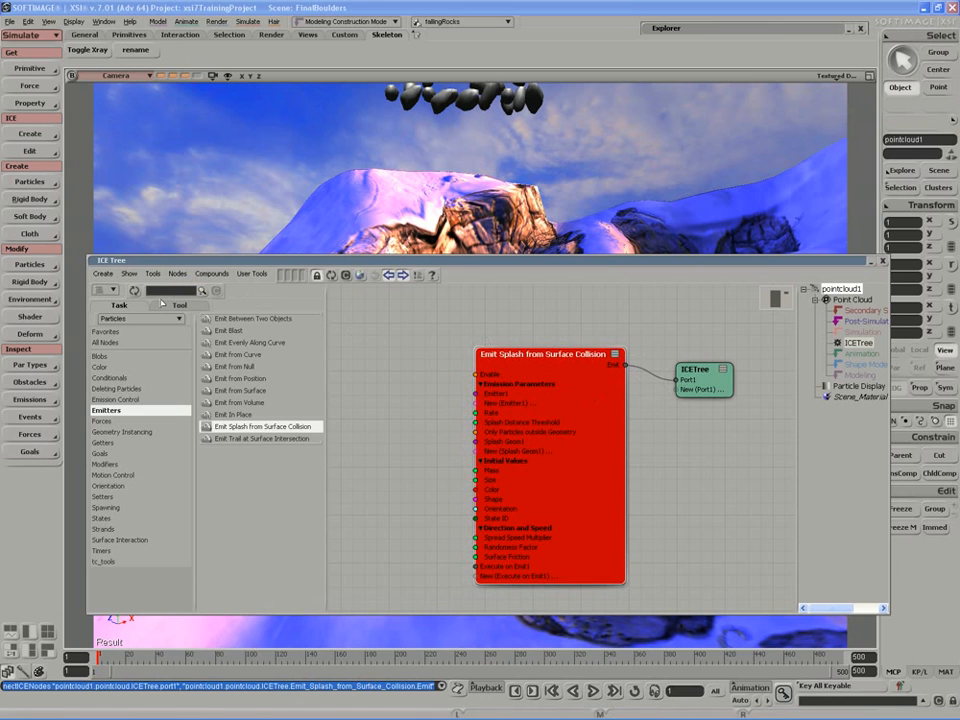
Add a Simulate Particles node via 'simulate' search and filter the explorer for 'boulders'.
{"action": "type", "text": "simulate"}
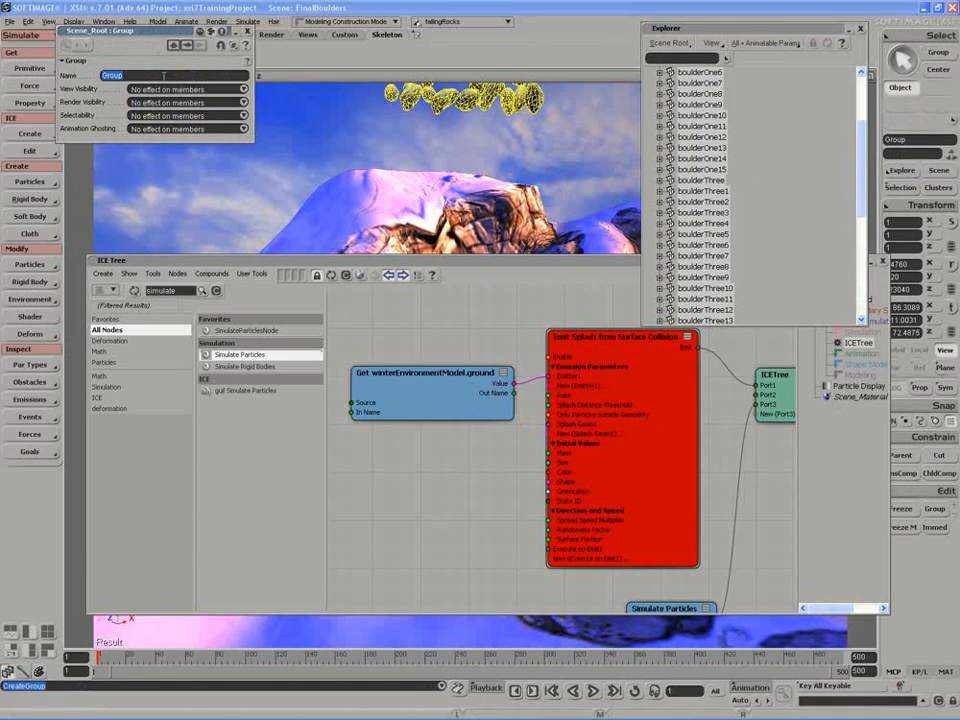
{"action": "type", "text": "boulders"}
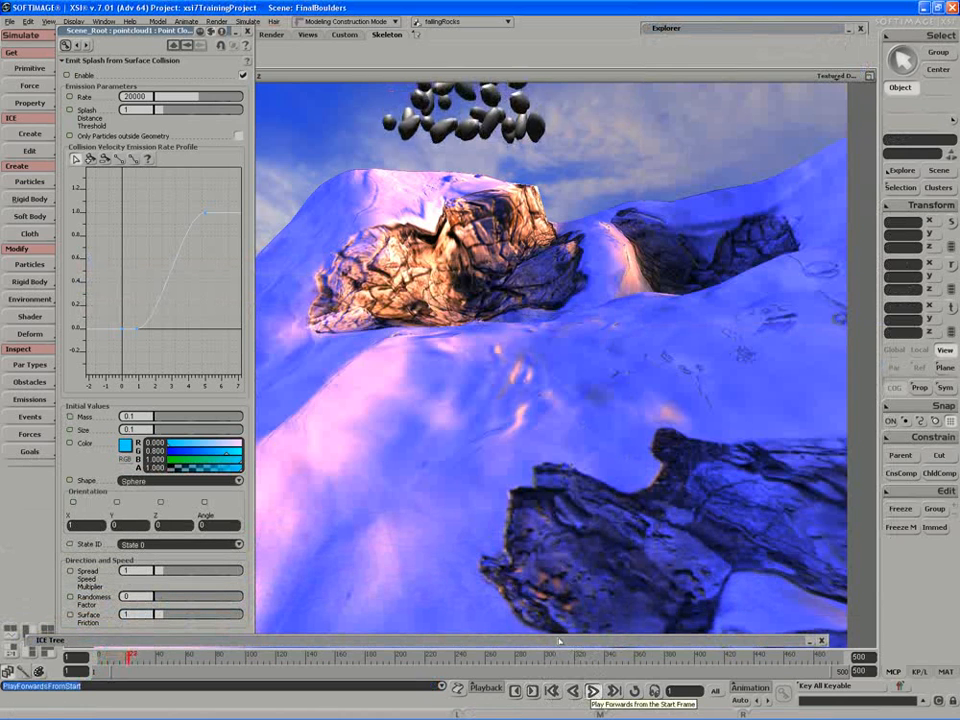
Run the simulation so the boulders land on the terrain with the emitter settings open.
{"action": "left_click", "coordinate": [592, 692]}
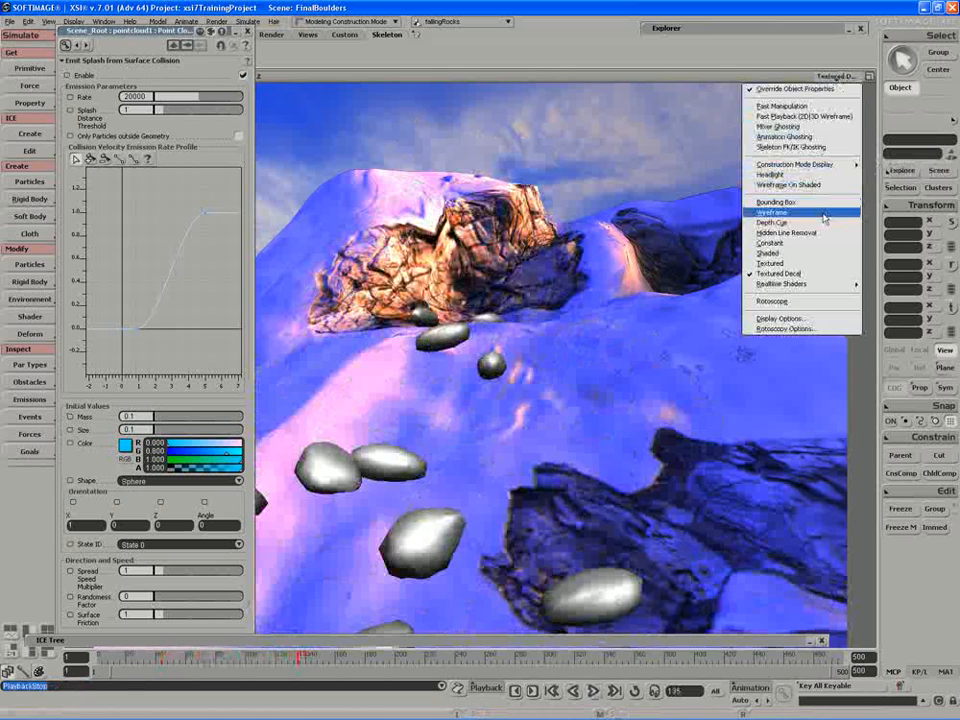
Switch the viewport to Wireframe to see the boulders' contact with the ground.
{"action": "left_click", "coordinate": [772, 212]}
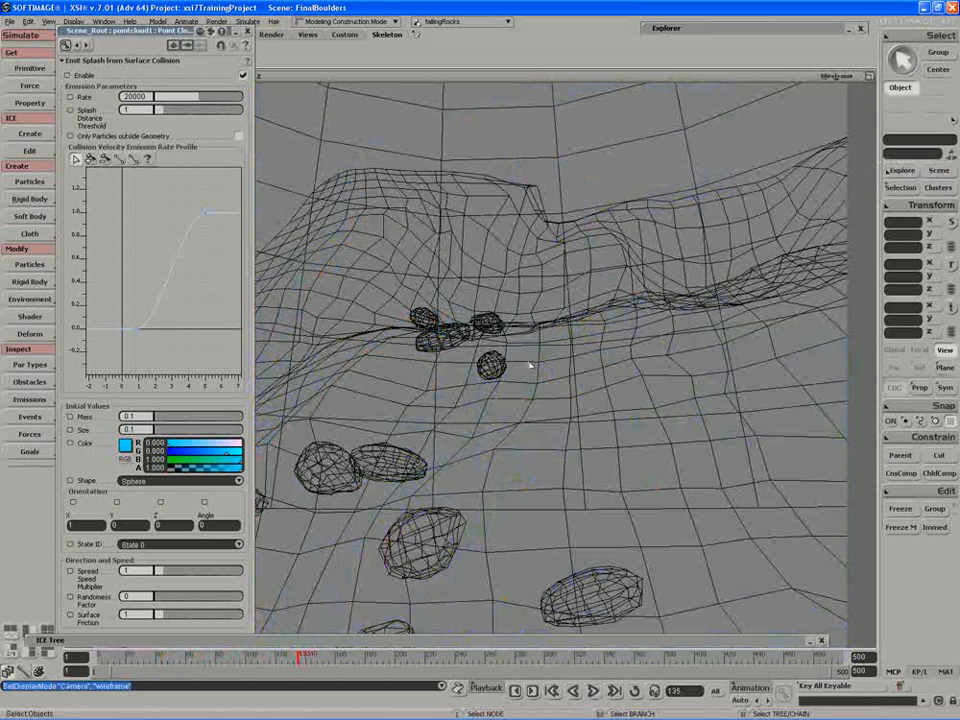
{"action": "left_click", "coordinate": [830, 76]}
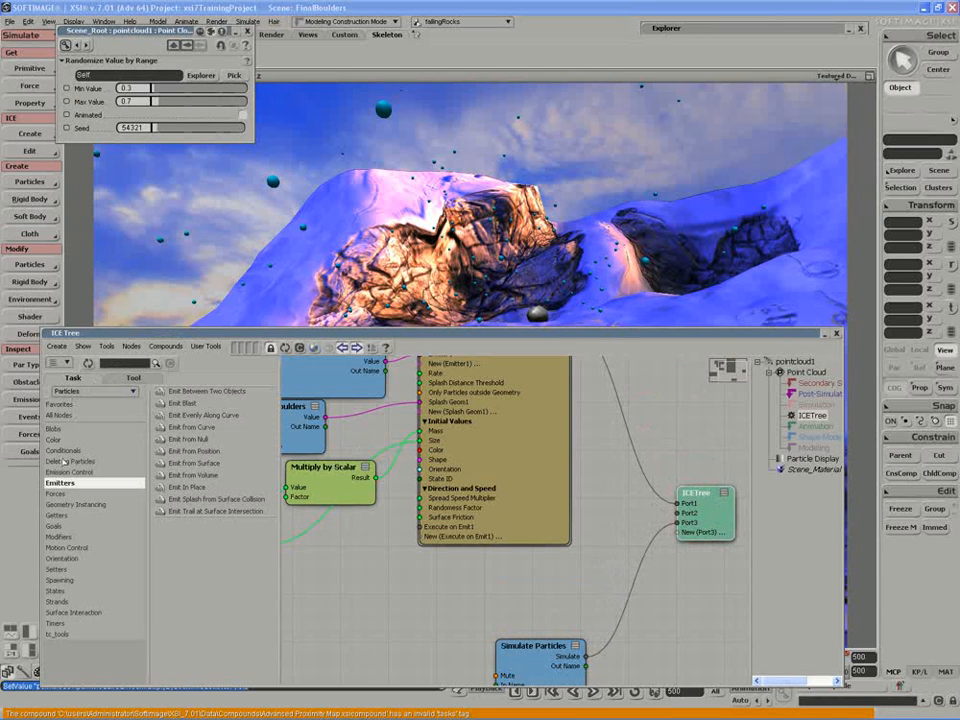
Add Gravity Force and Drag Force nodes from the Forces list beside an Add Forces node.
{"action": "left_click", "coordinate": [56, 492]}
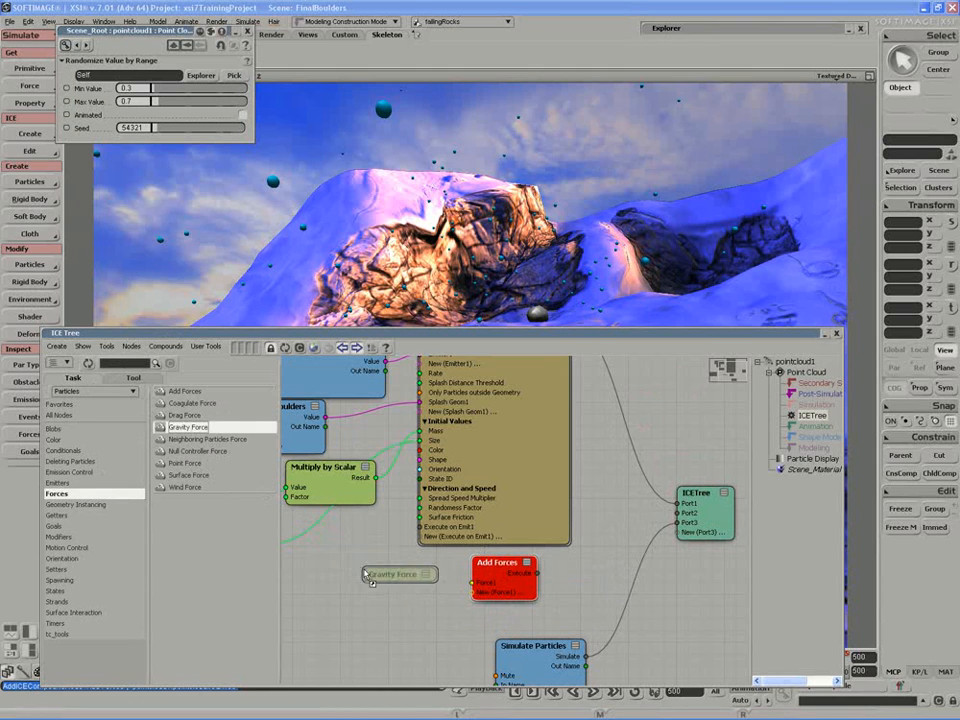
{"action": "left_click", "coordinate": [400, 572]}
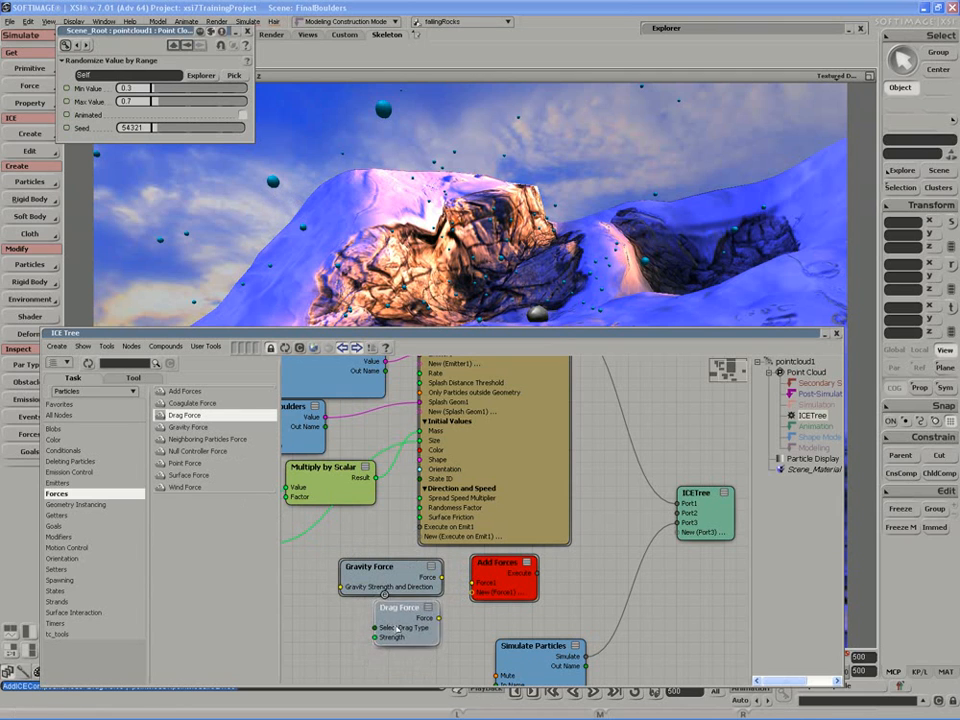
{"action": "left_click", "coordinate": [390, 570]}
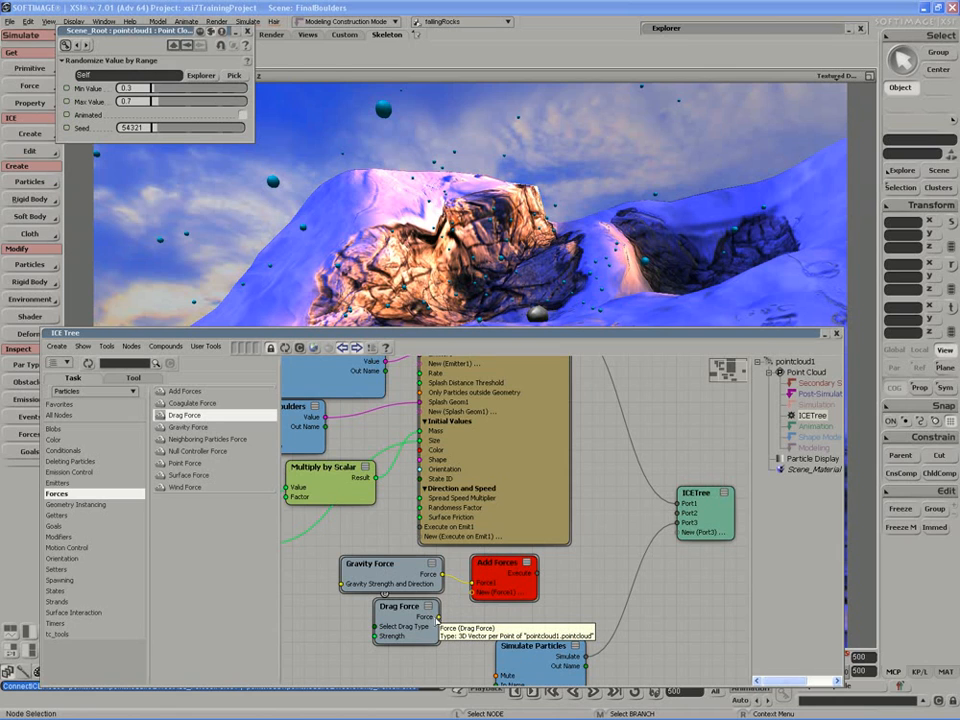
{"action": "mouse_move", "coordinate": [432, 618]}
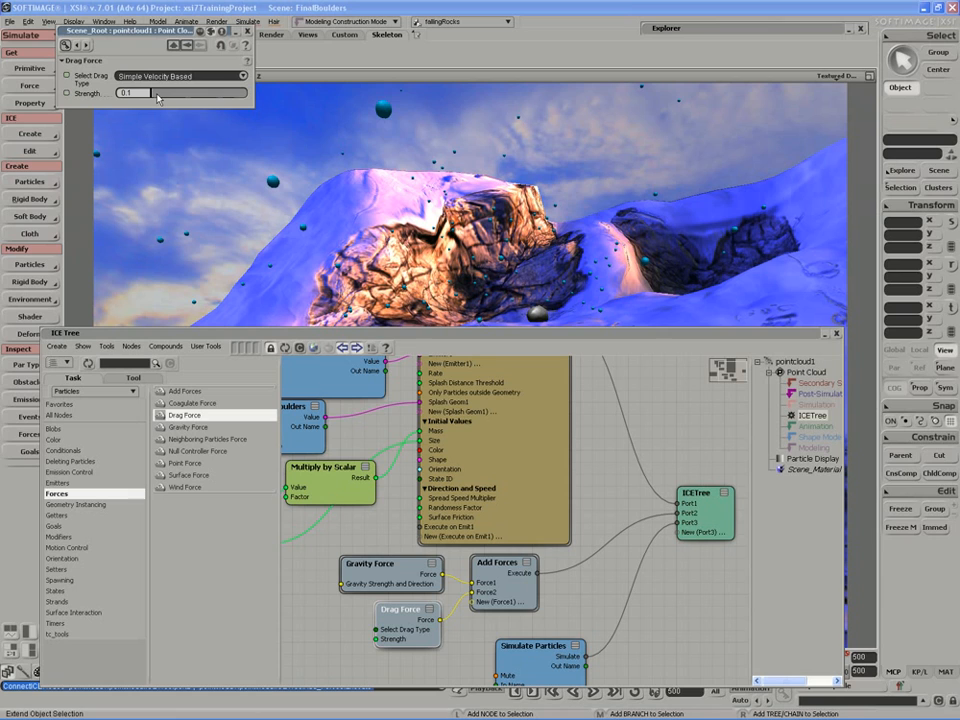
Adjust the Drag Force Strength slider to tune how strongly particles slow down.
{"action": "left_click_drag", "start_coordinate": [156, 92], "coordinate": [136, 92]}
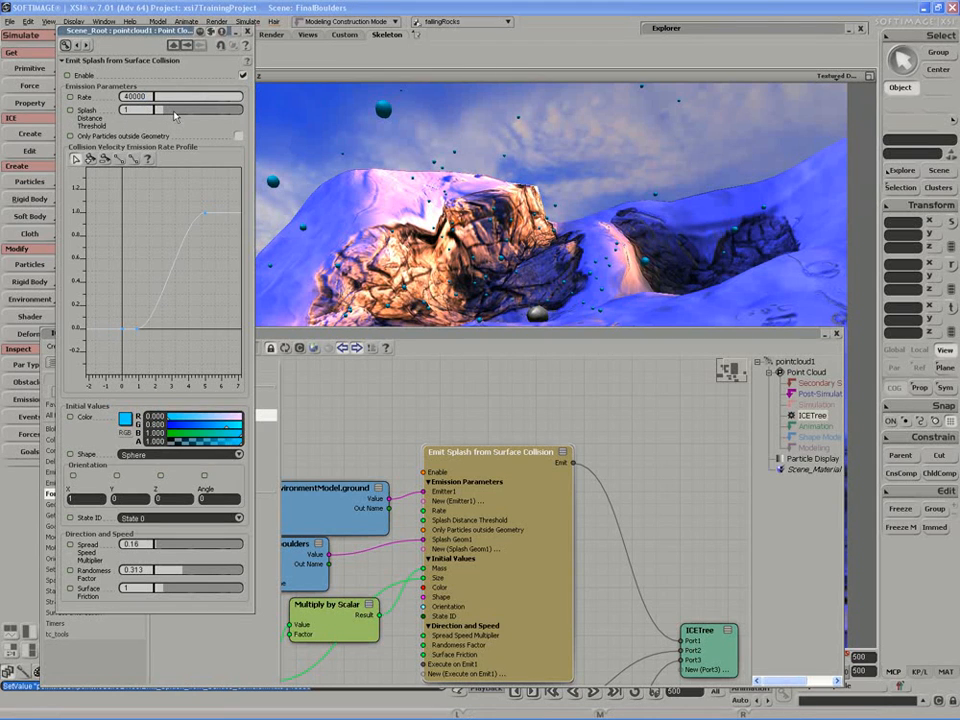
{"action": "mouse_move", "coordinate": [378, 136]}
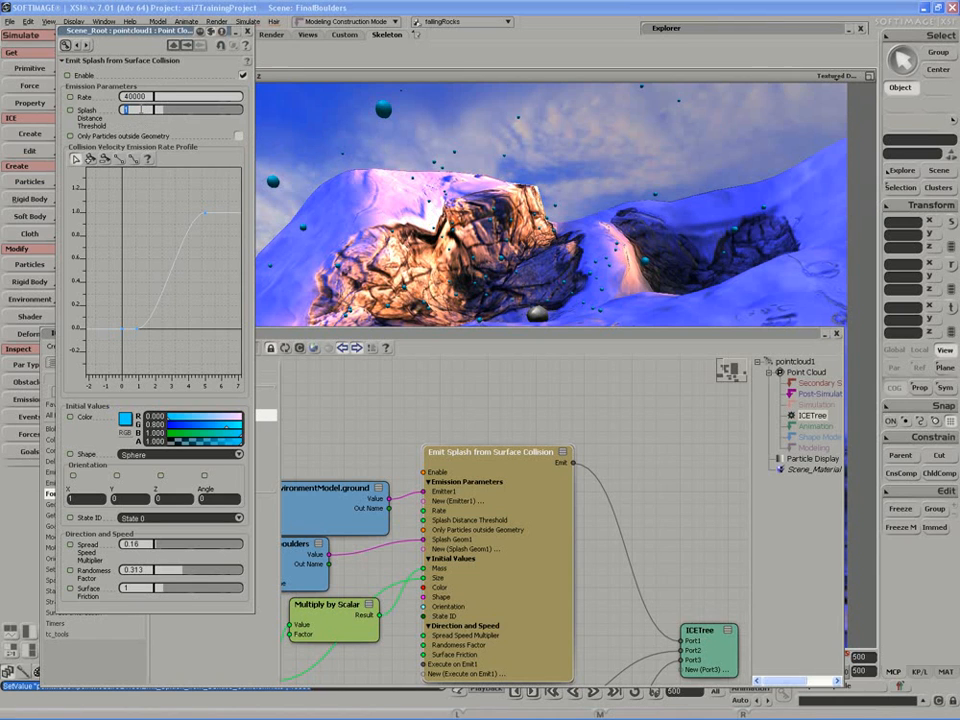
Set the Emit Splash from Surface Collision emission parameter to 2 for a bigger splash.
{"action": "type", "text": "2"}
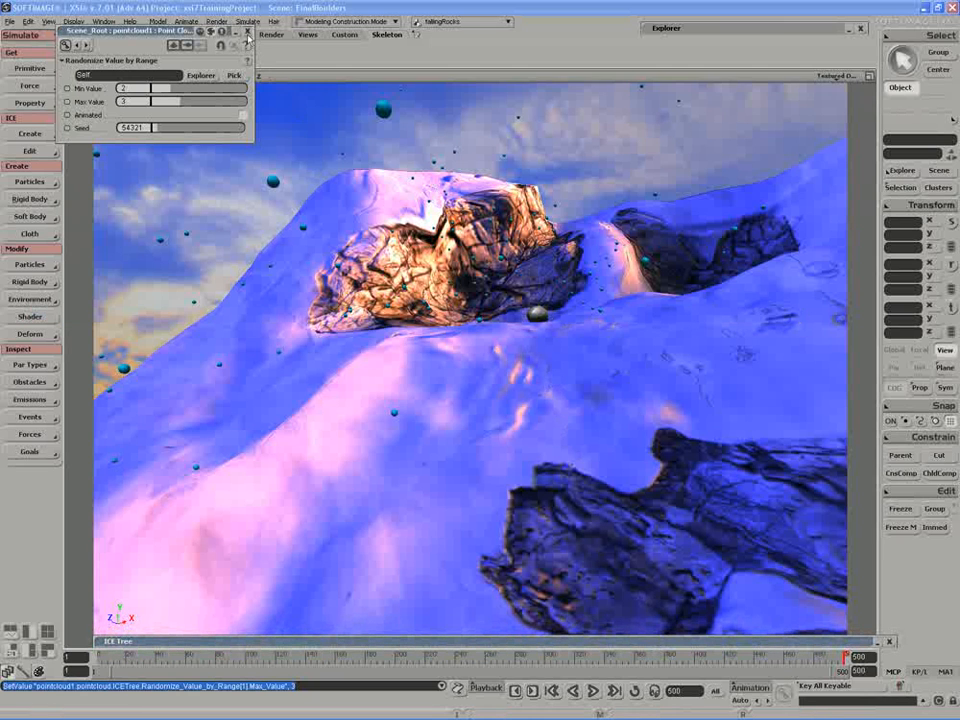
Play the simulation in the maximized viewport to preview the splash around the boulders.
{"action": "left_click", "coordinate": [246, 32]}
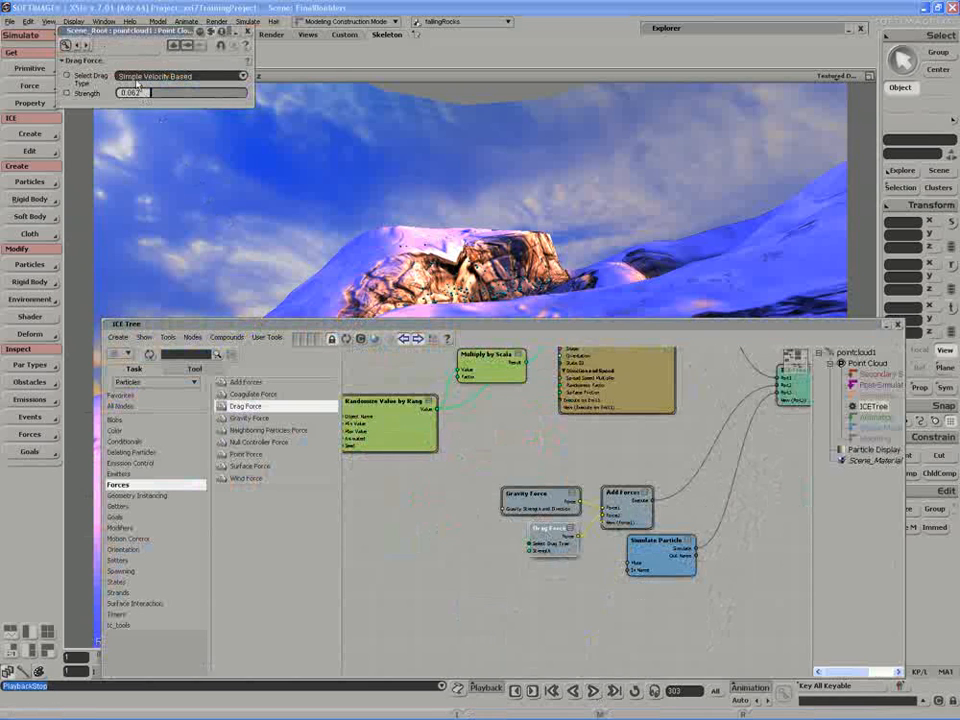
Set the Drag Force strength to 0.04.
{"action": "type", "text": "0.04"}
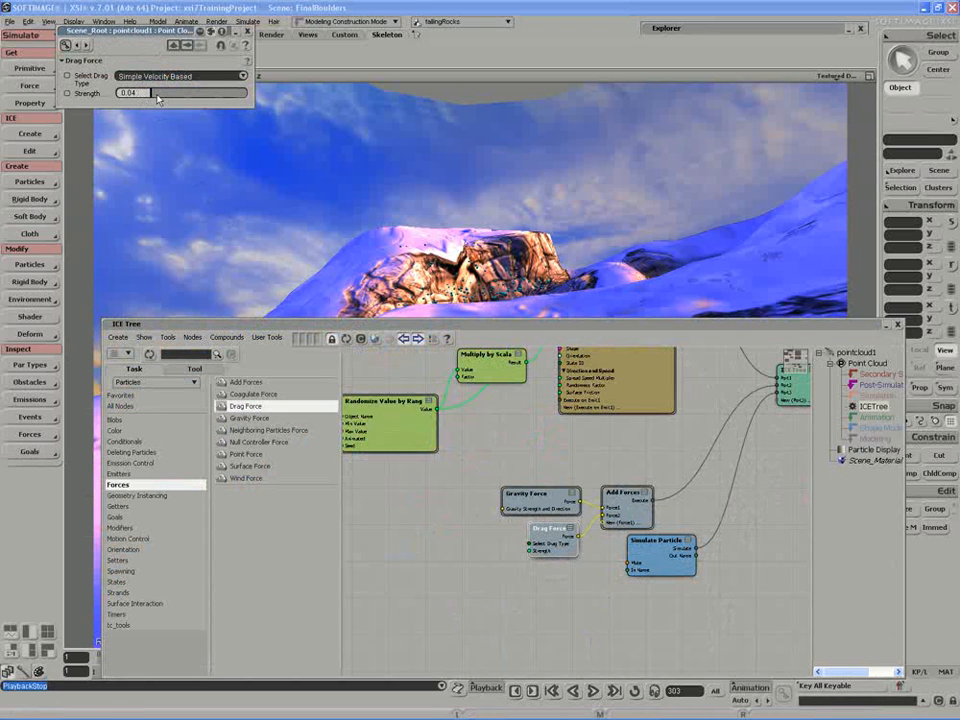